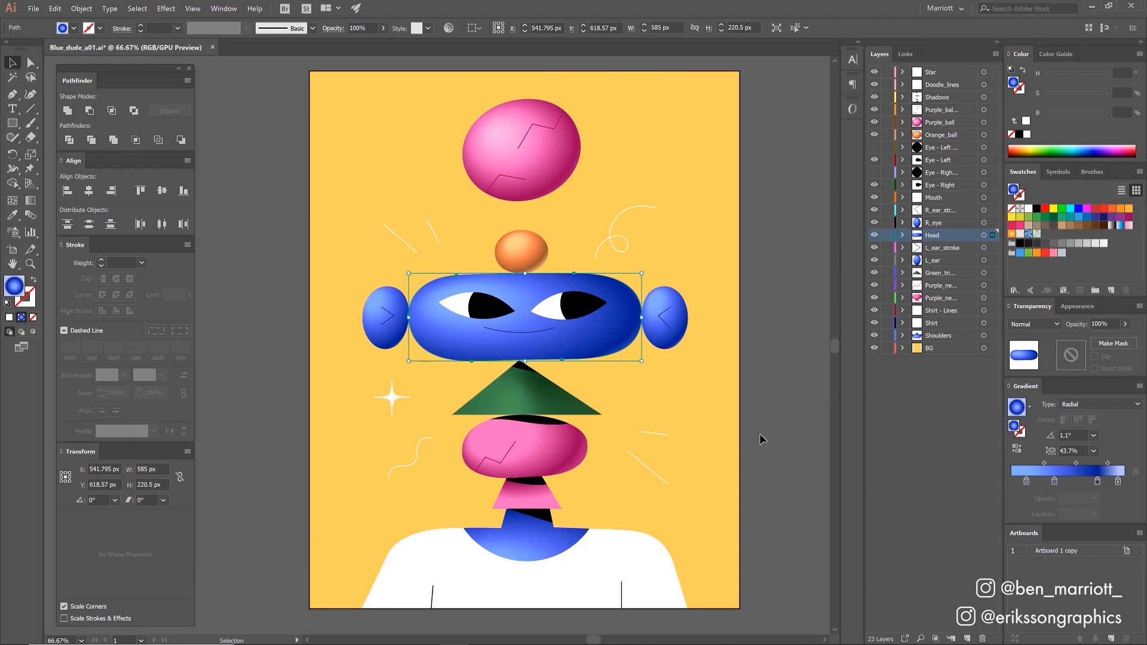
mouse_move(880, 389)
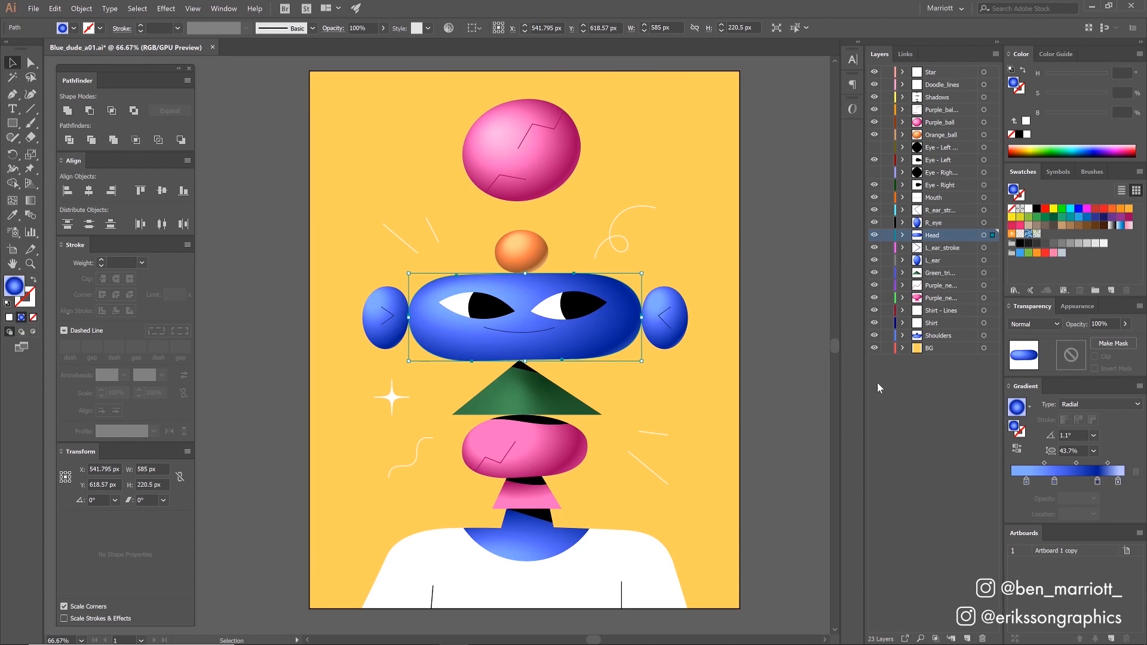
mouse_move(1101, 401)
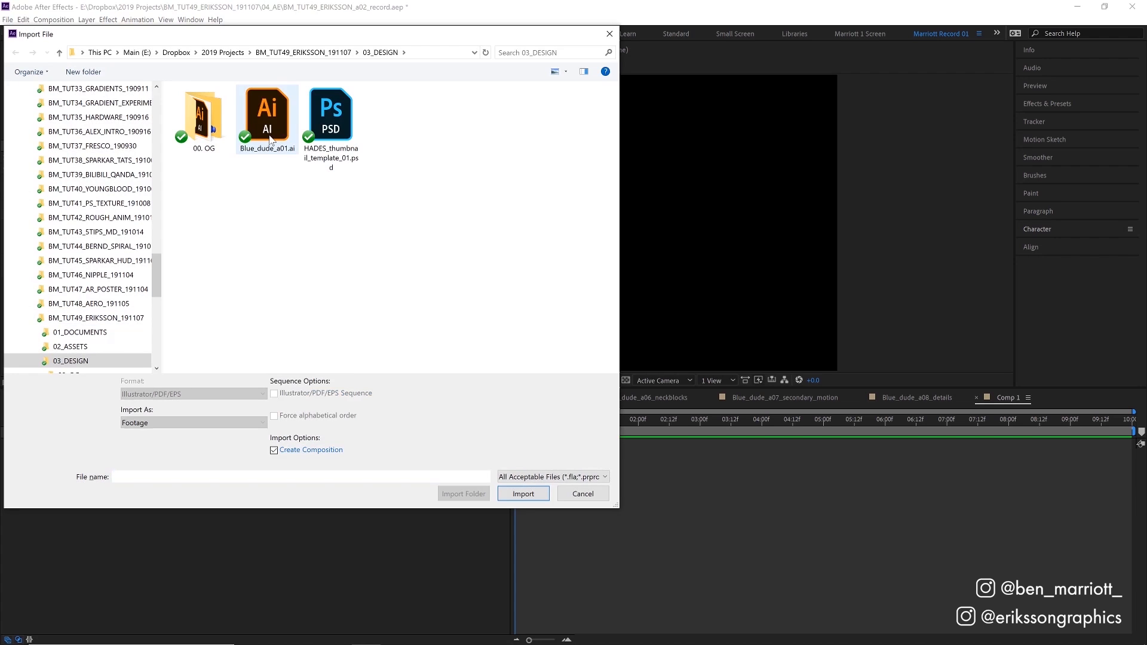
Import Blue_dude_a01.ai as a Composition - Retain Layer Sizes
click(266, 110)
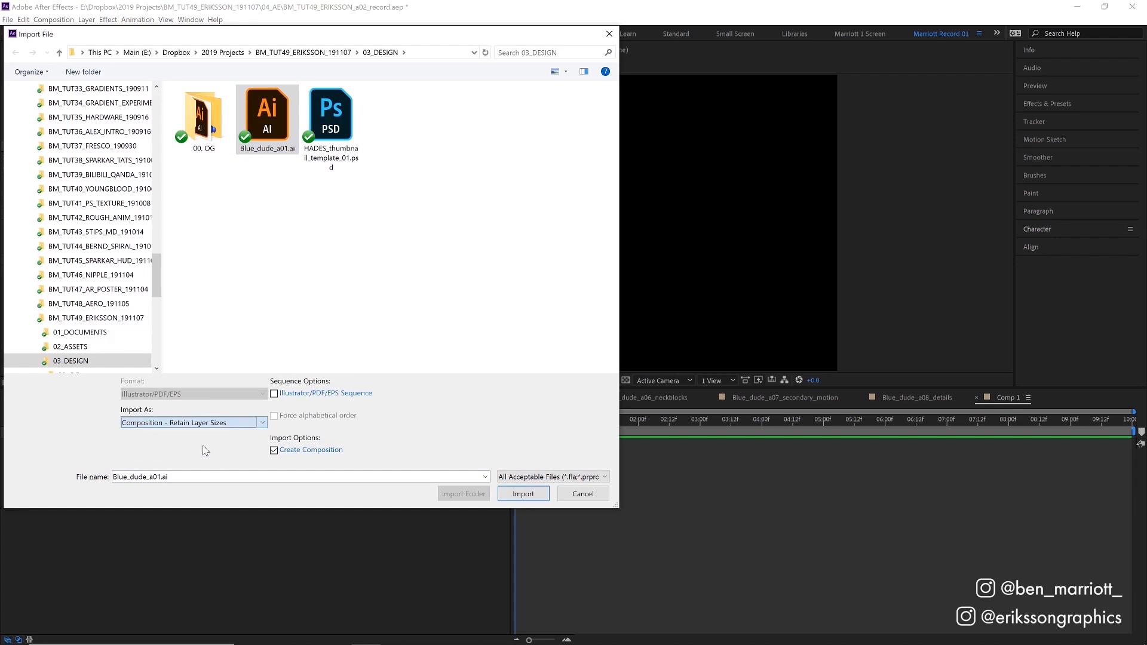
click(524, 493)
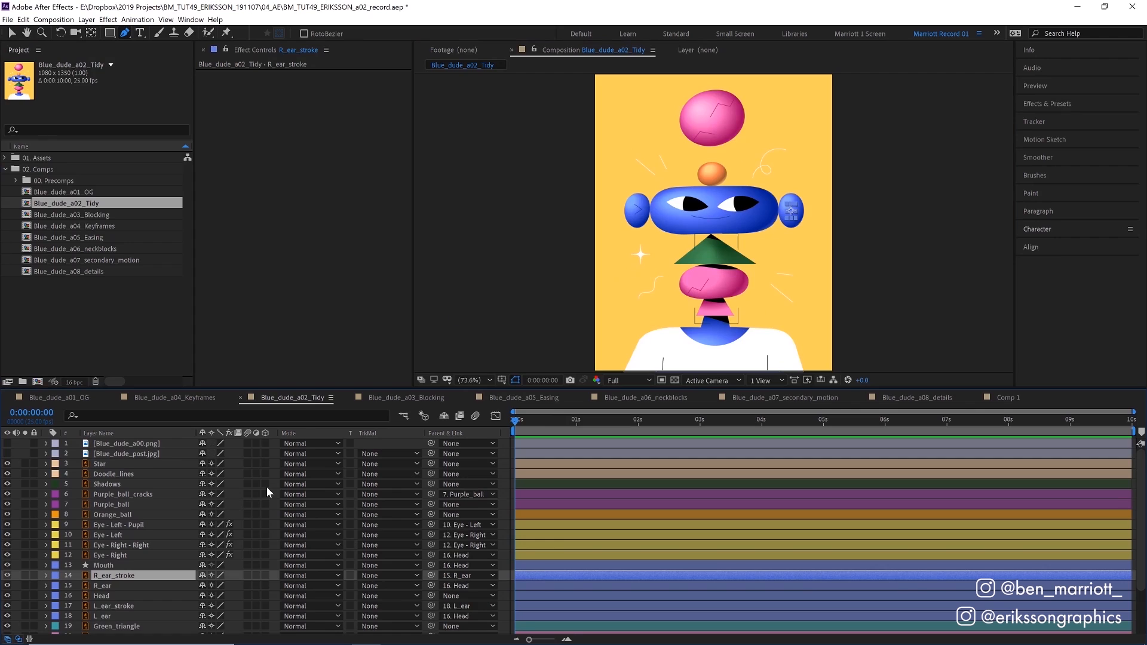
scroll(down, 3)
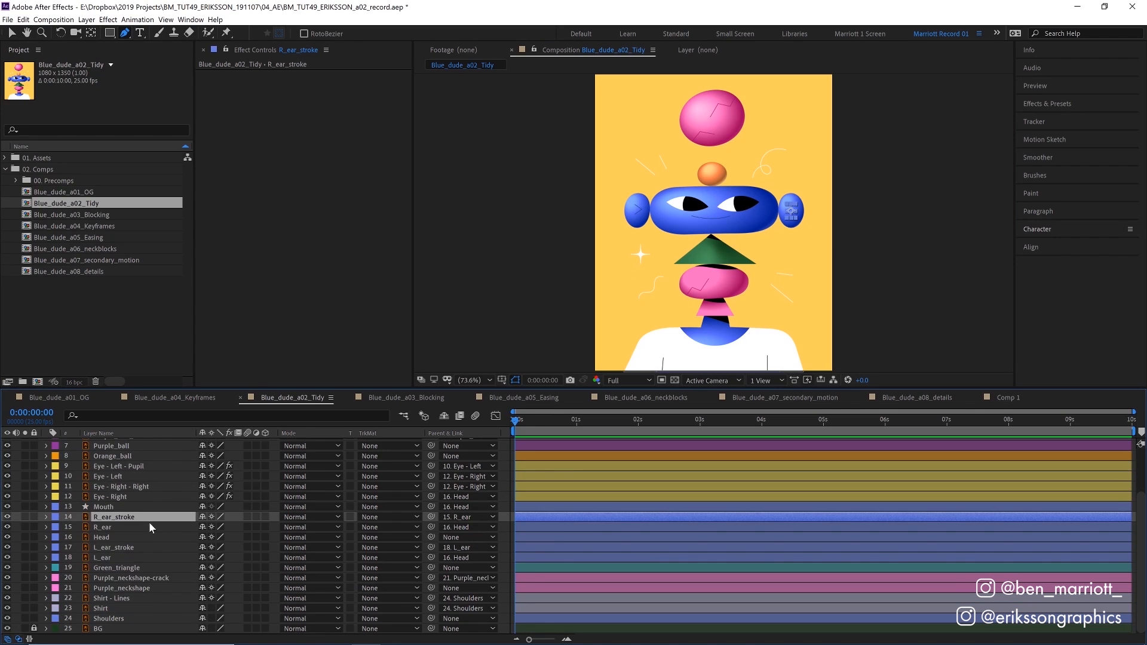
click(102, 527)
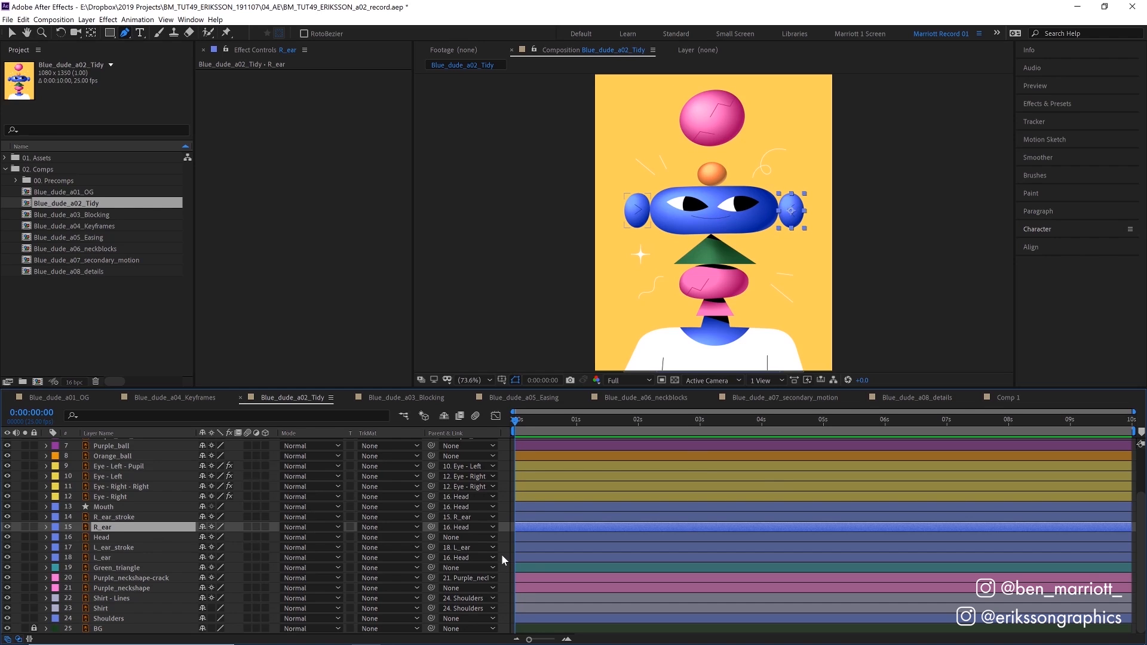
click(402, 397)
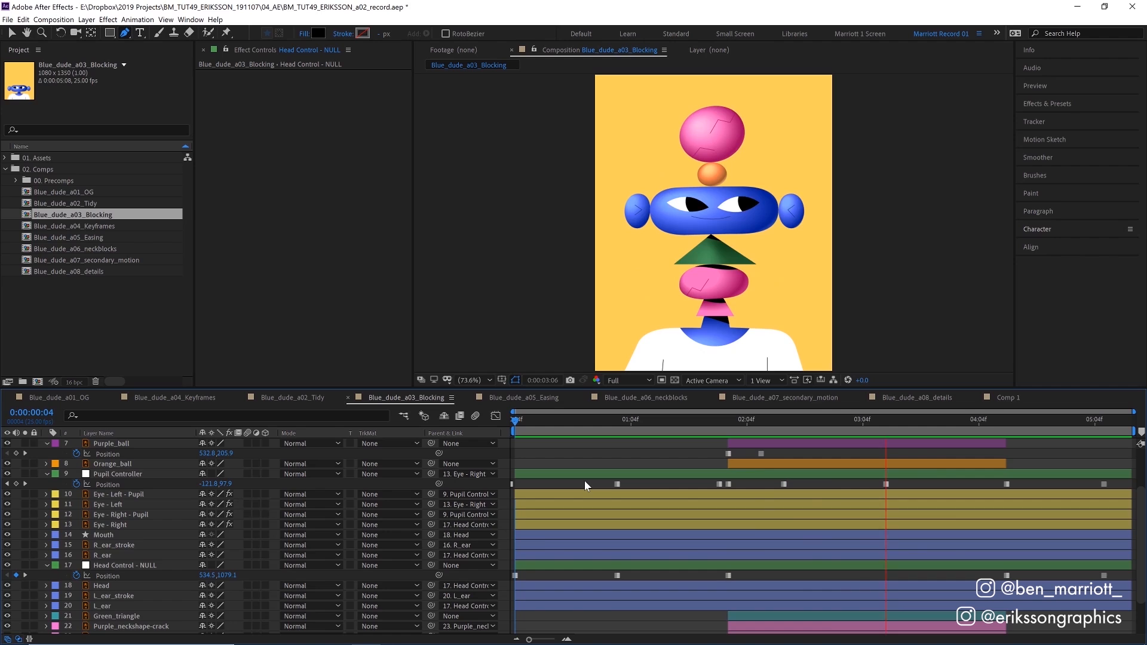
Preview the Blocking comp and inspect the Pupil Controller position keyframes
click(516, 418)
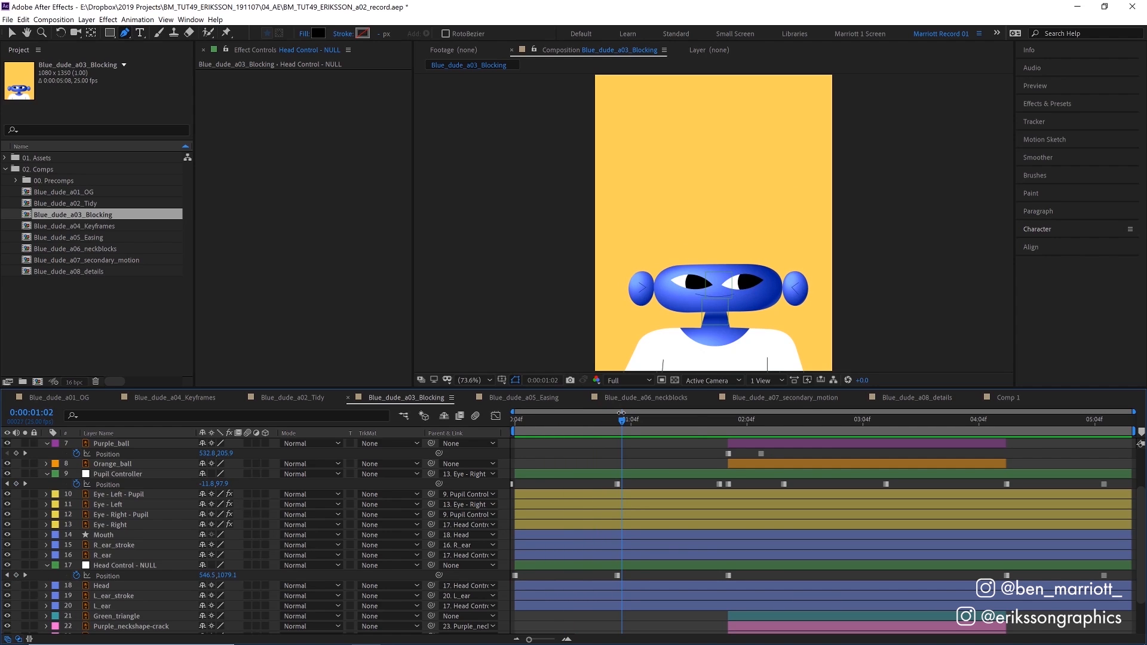
mouse_move(591, 428)
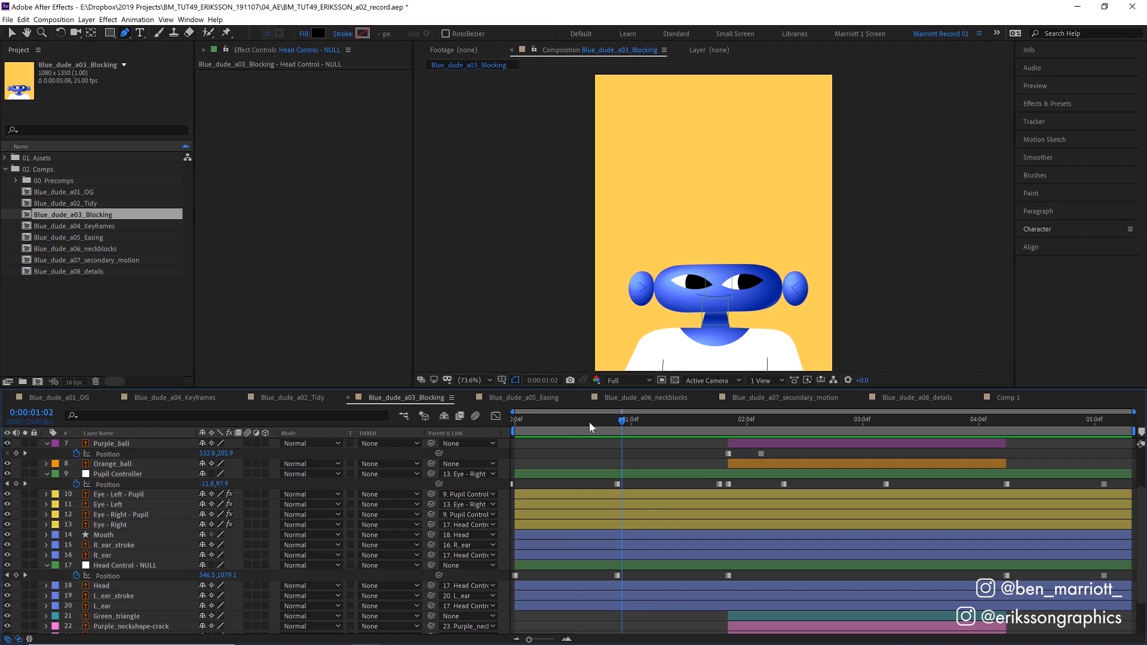
click(813, 419)
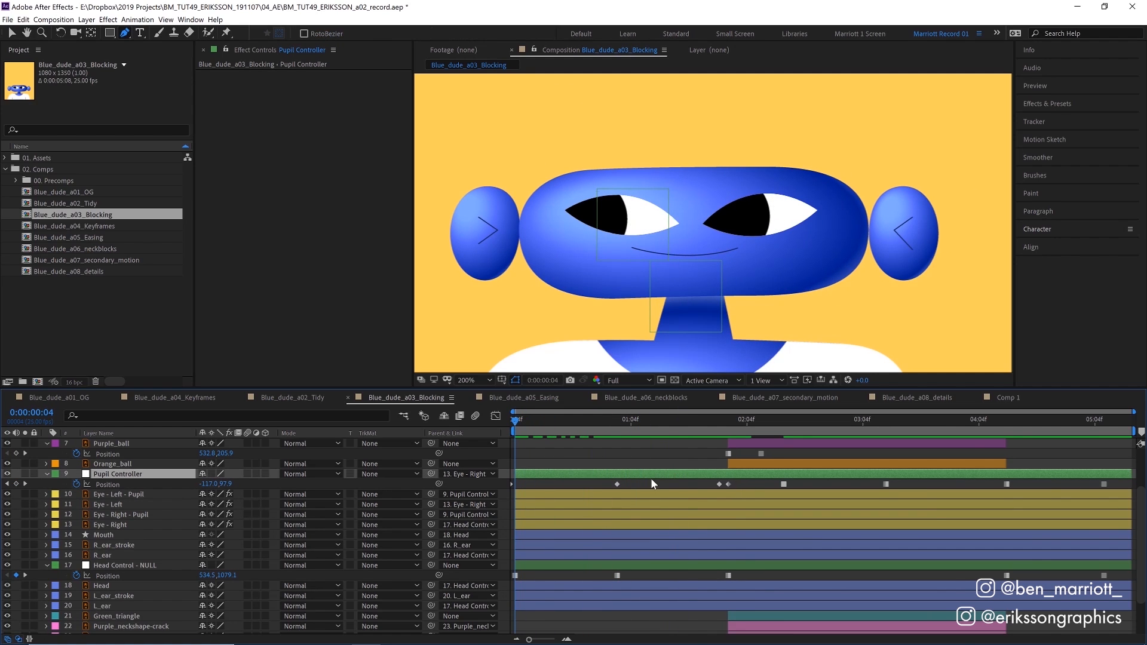
right_click(617, 484)
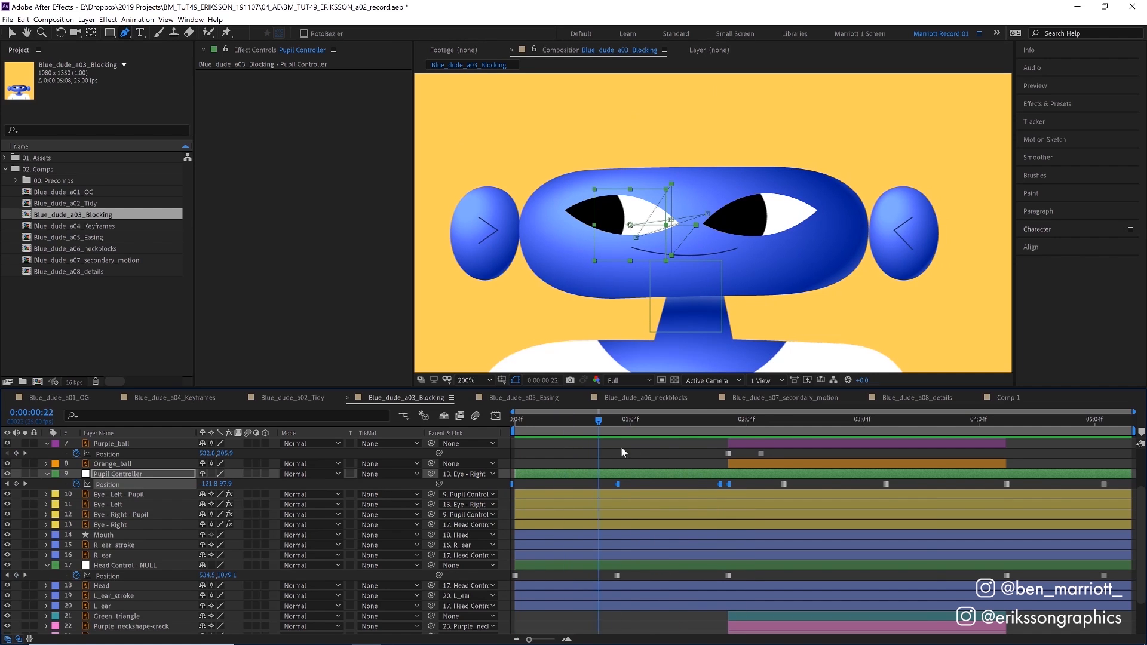
Scrub through the Head Control NULL position keyframes along the timeline
click(562, 420)
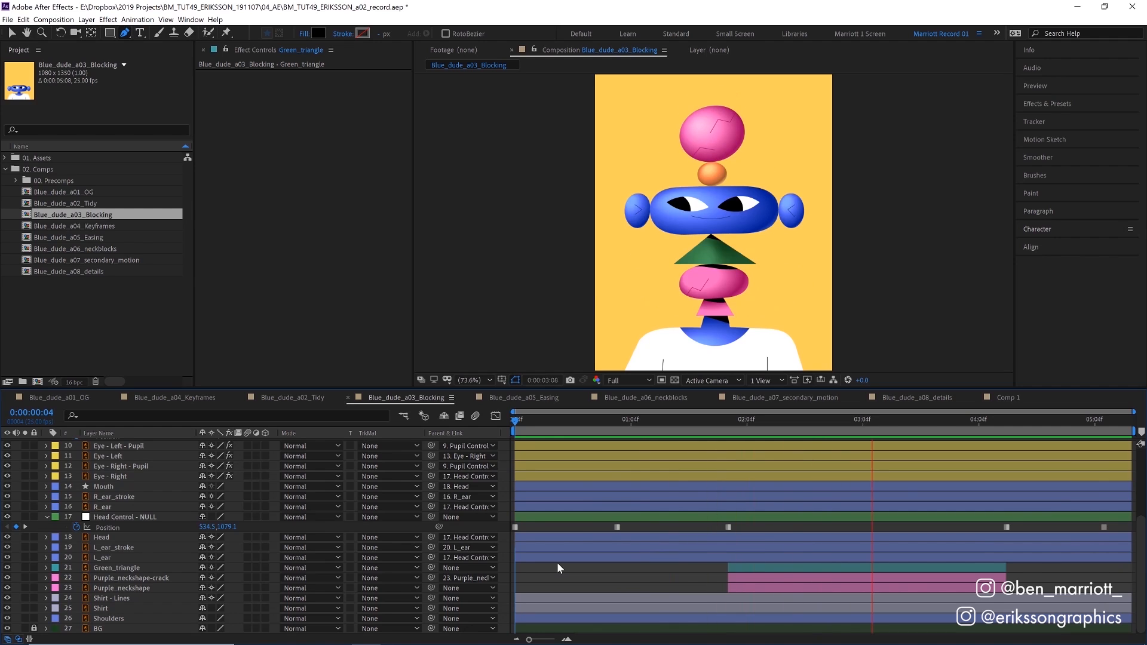
click(1031, 418)
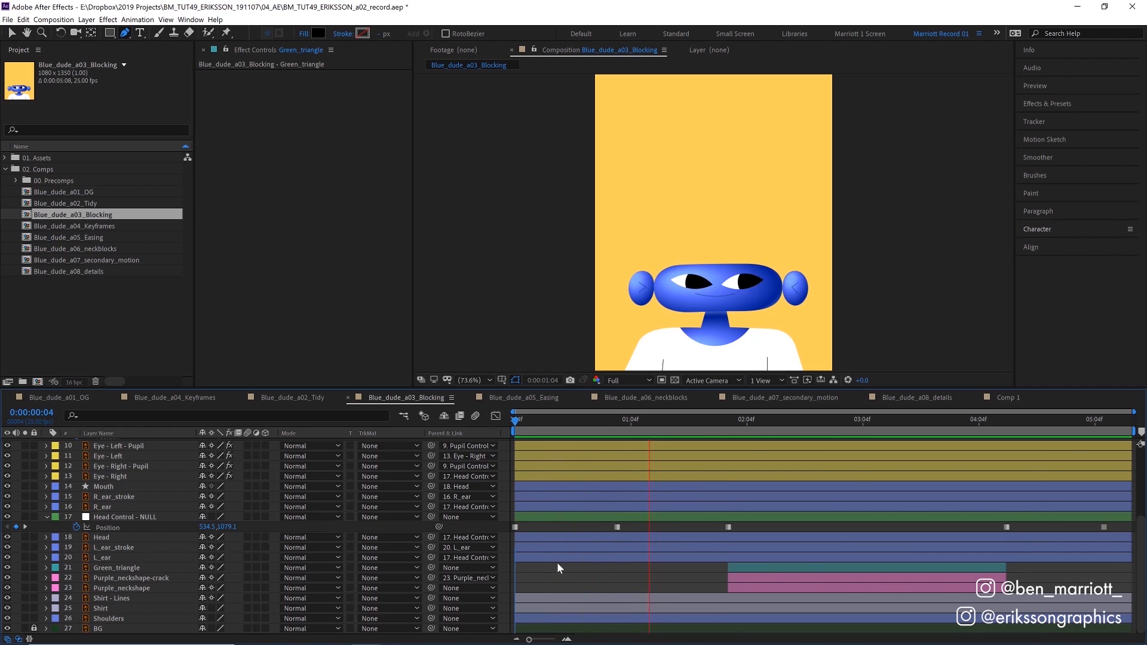
click(883, 418)
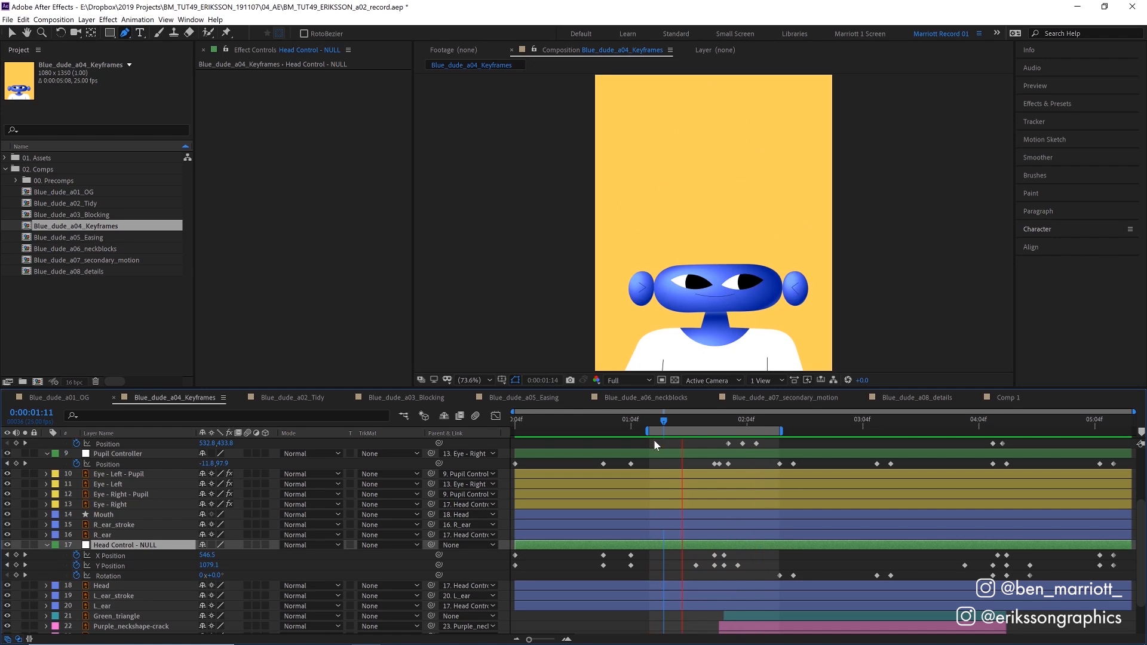
Scrub the keyframed head animation, then switch to the Blue_dude_a05_Easing composition
click(654, 430)
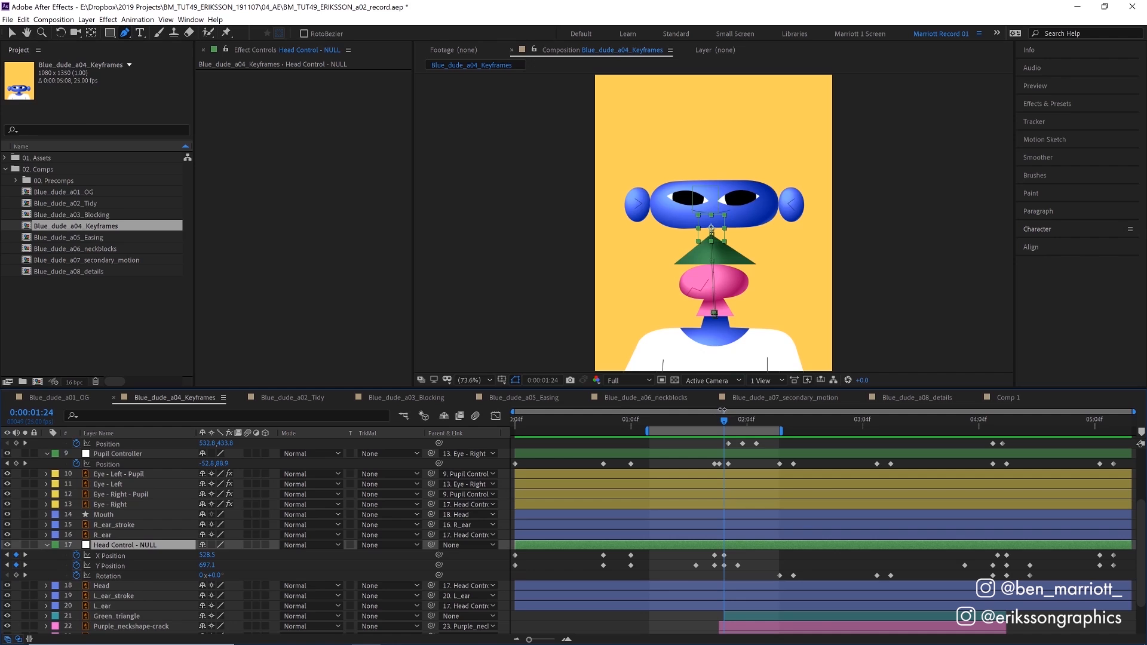
click(754, 420)
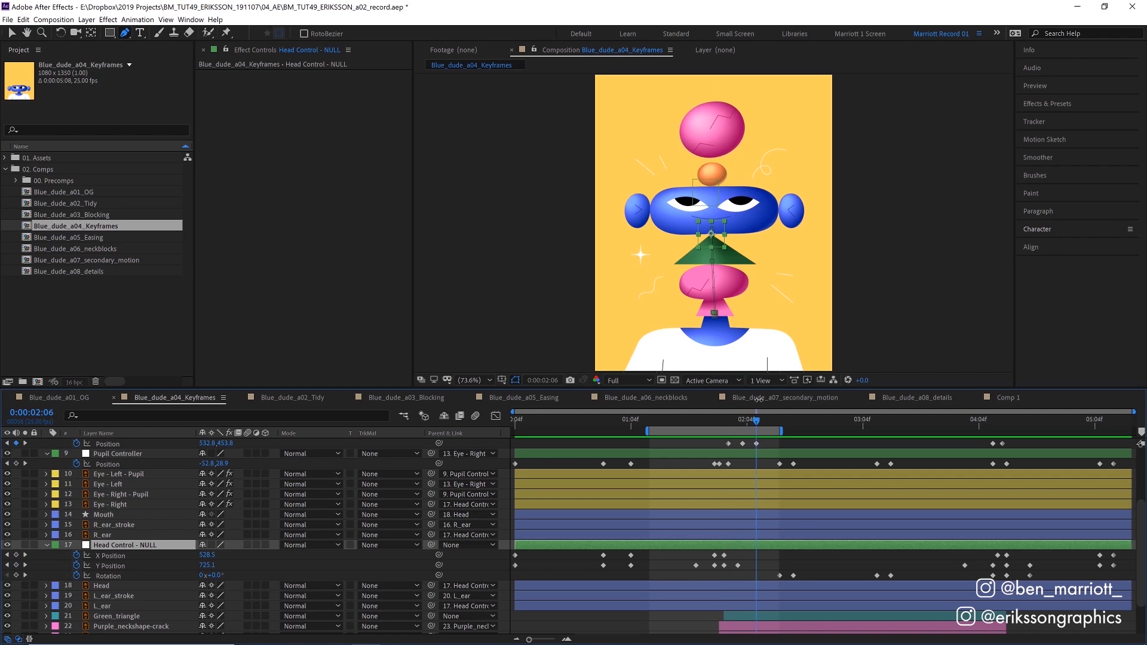
mouse_move(682, 559)
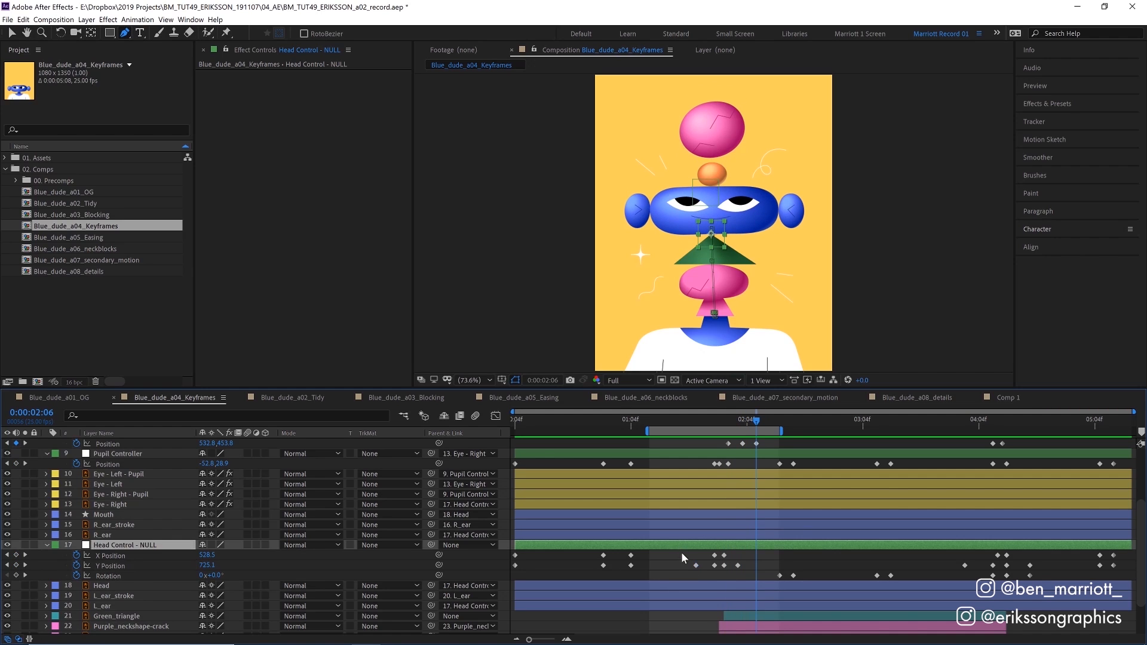
mouse_move(680, 554)
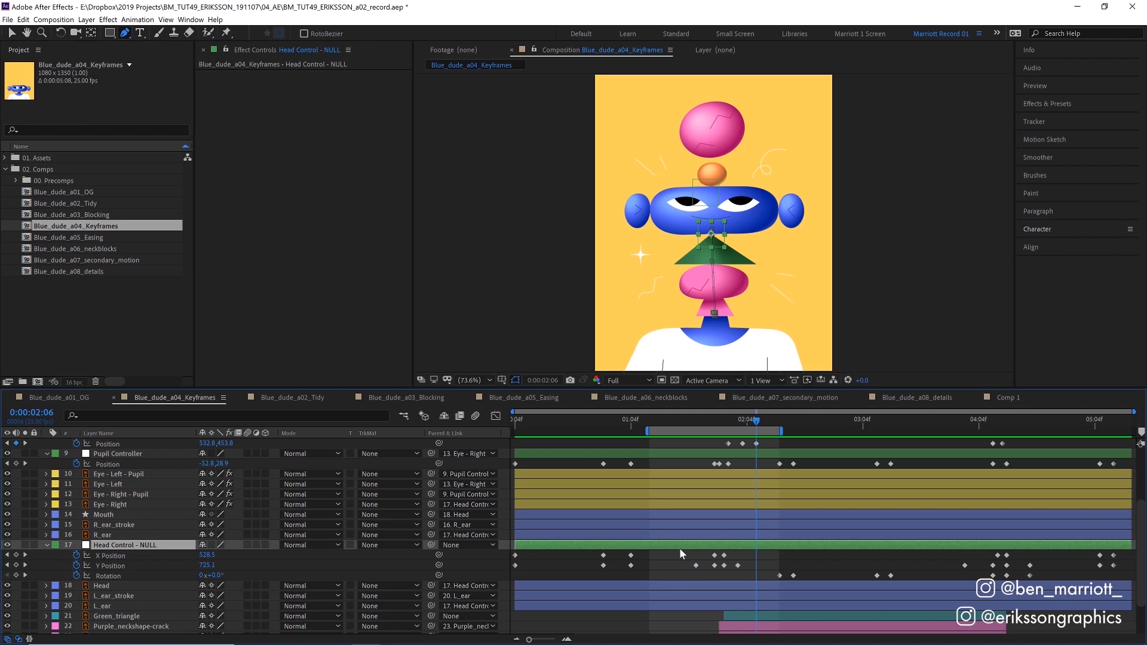
mouse_move(674, 546)
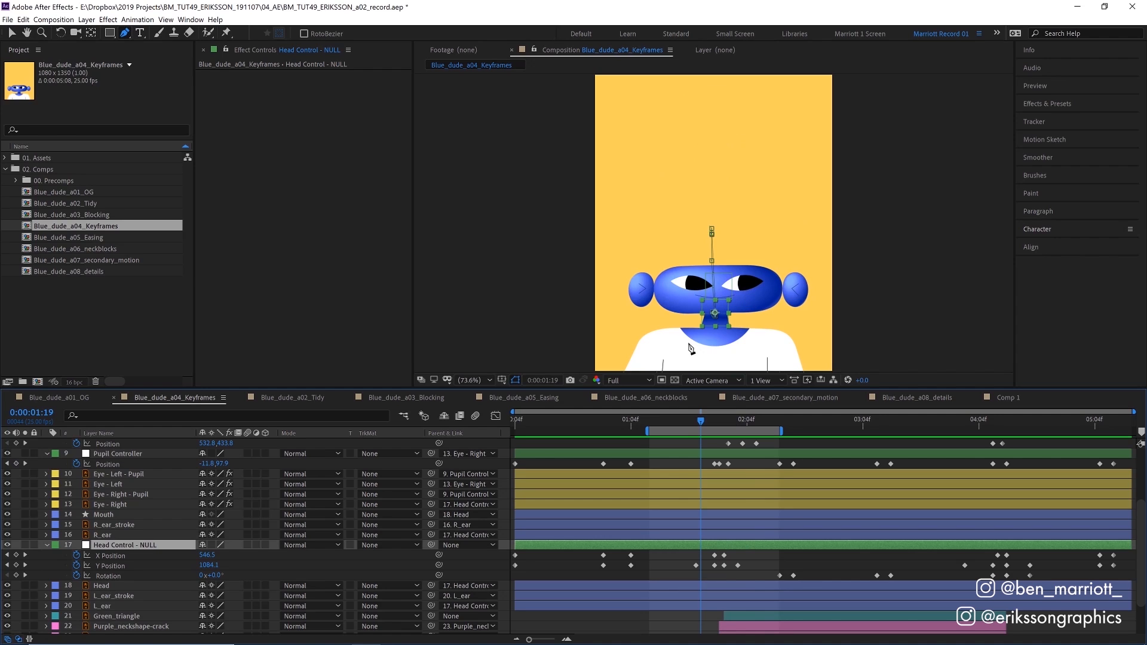
click(686, 421)
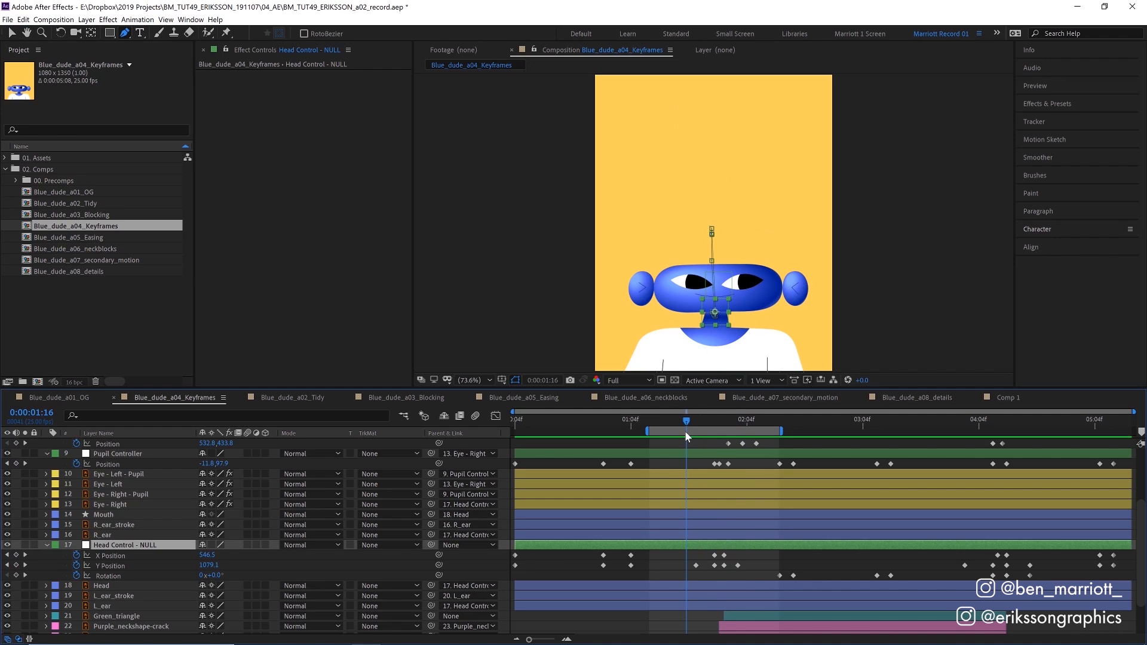
click(520, 397)
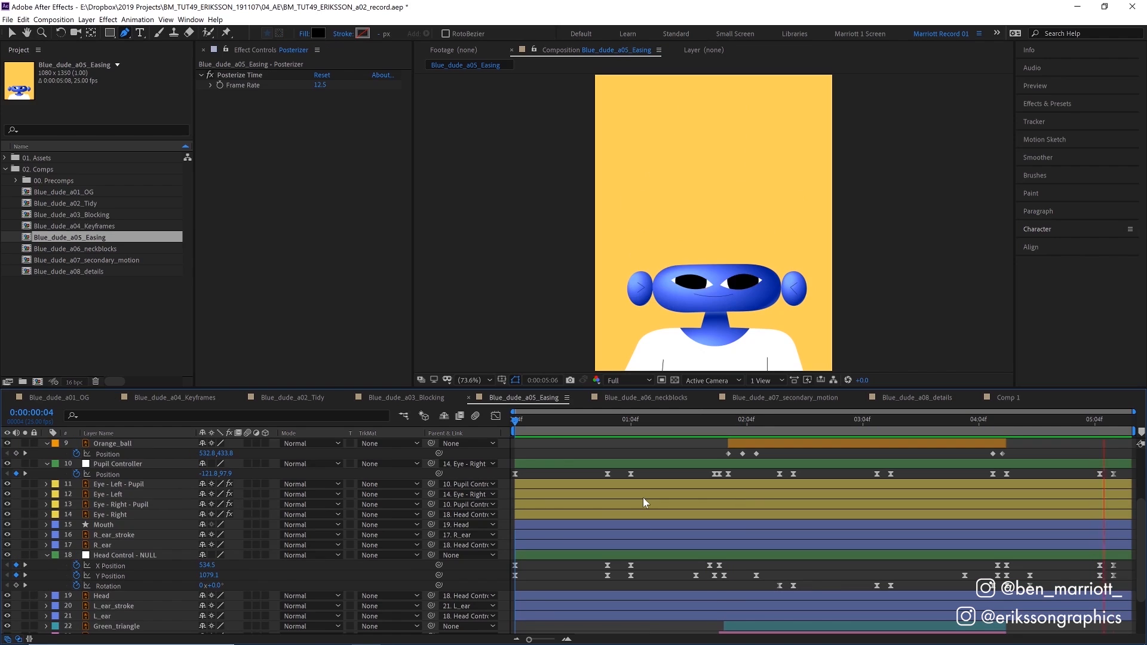
Sharpen the Head Control Y Position curve into a fast rise with overshoot, then move to the neckblocks comp
click(859, 418)
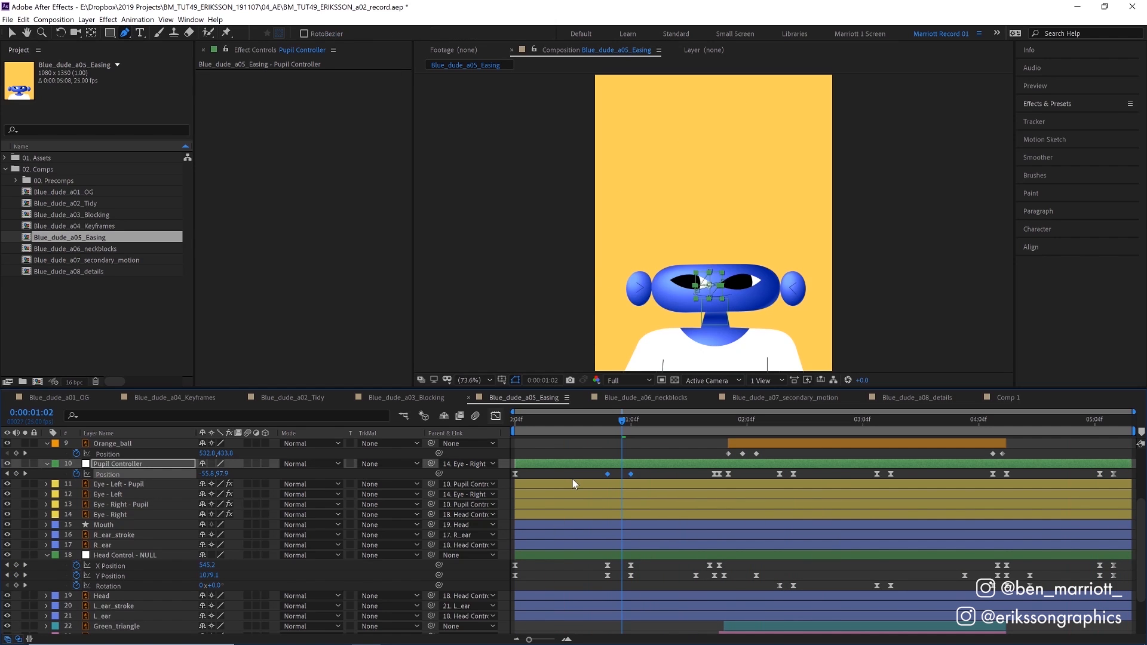
mouse_move(635, 481)
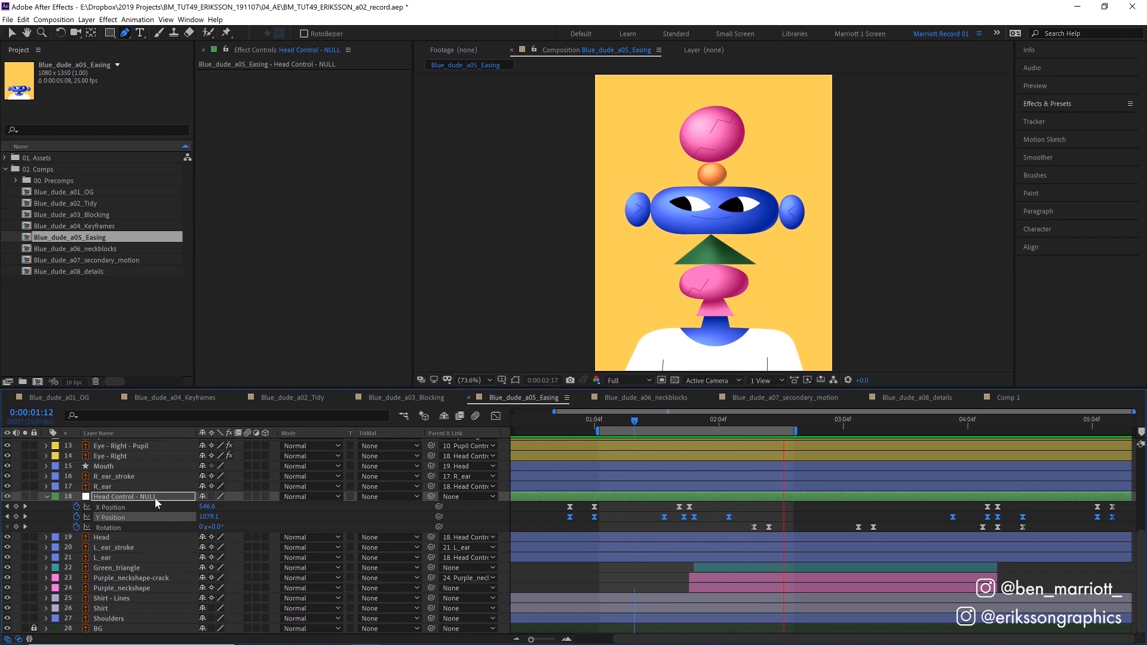
click(646, 419)
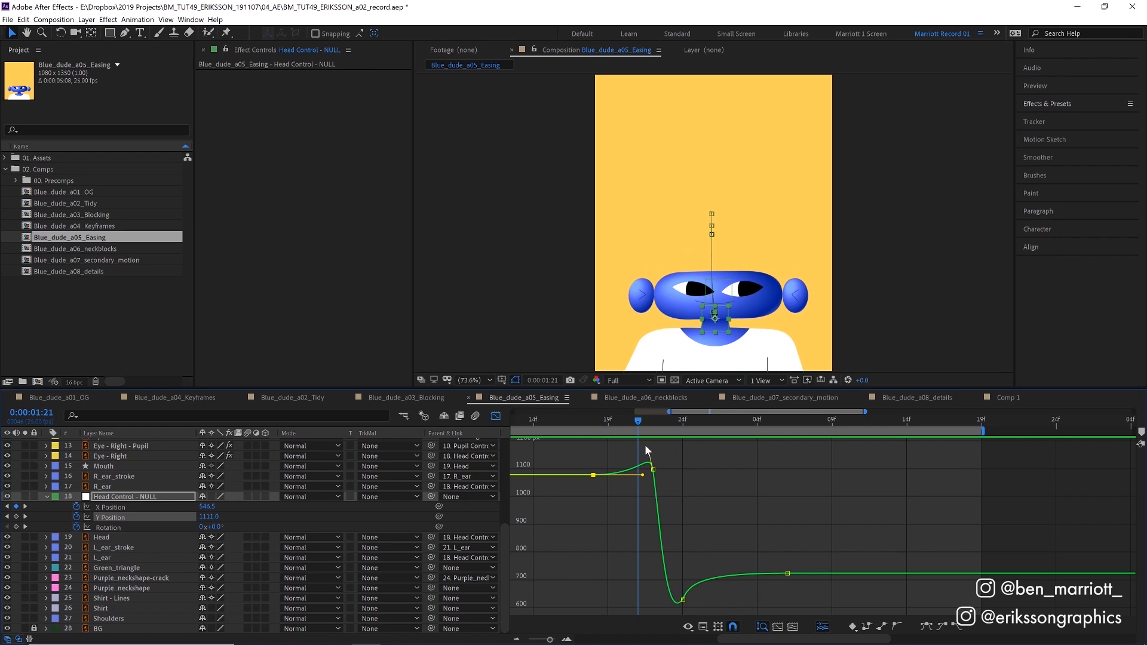
drag(638, 420, 682, 420)
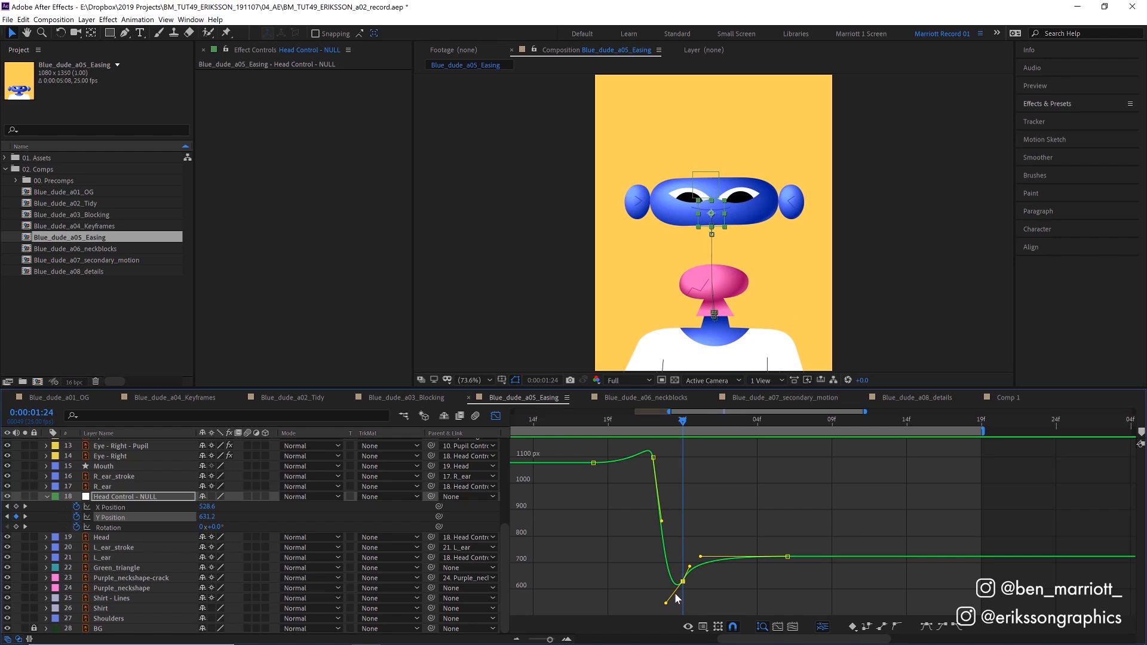
mouse_move(654, 516)
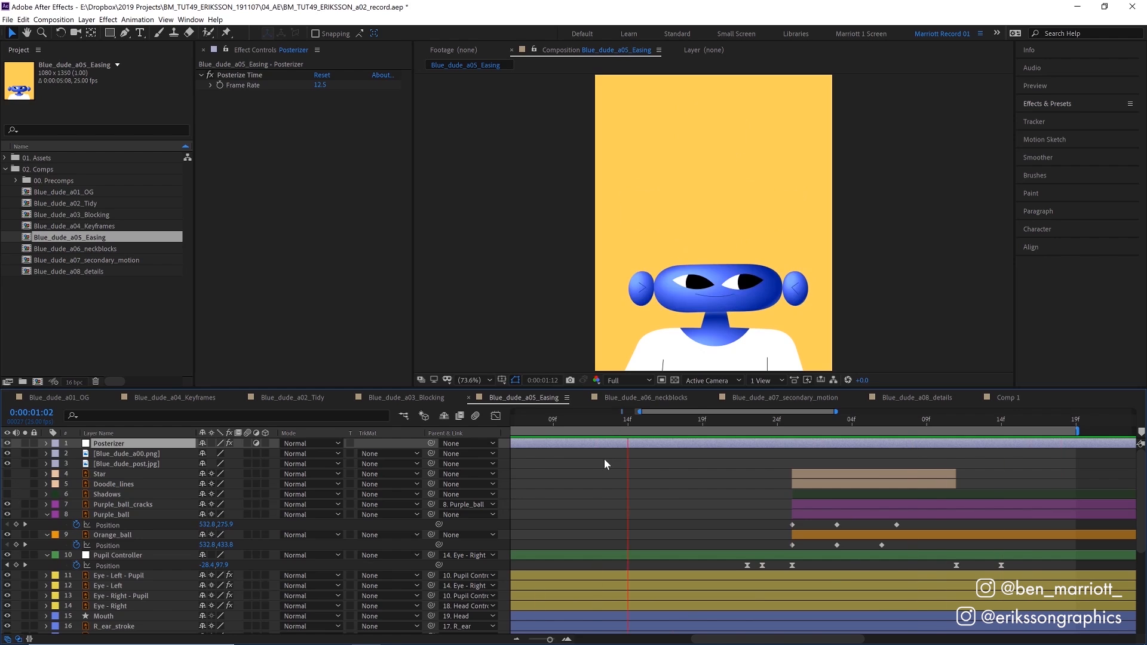
click(644, 396)
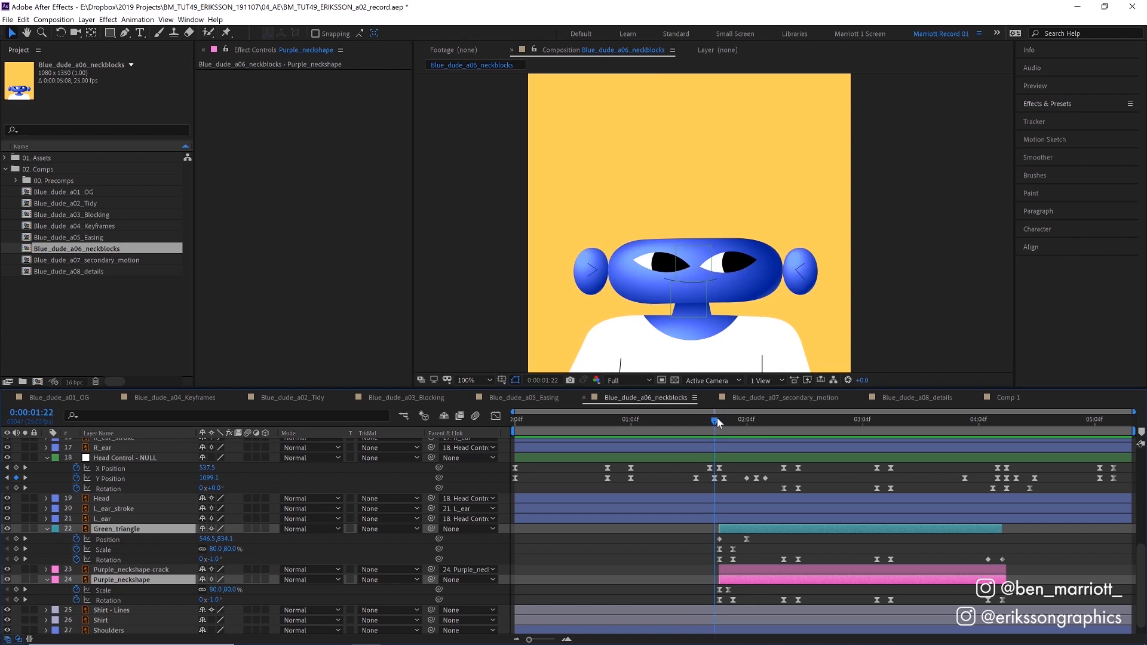
Review the neck shapes popping in, then switch to Blue_dude_a07_secondary_motion
drag(714, 422, 737, 422)
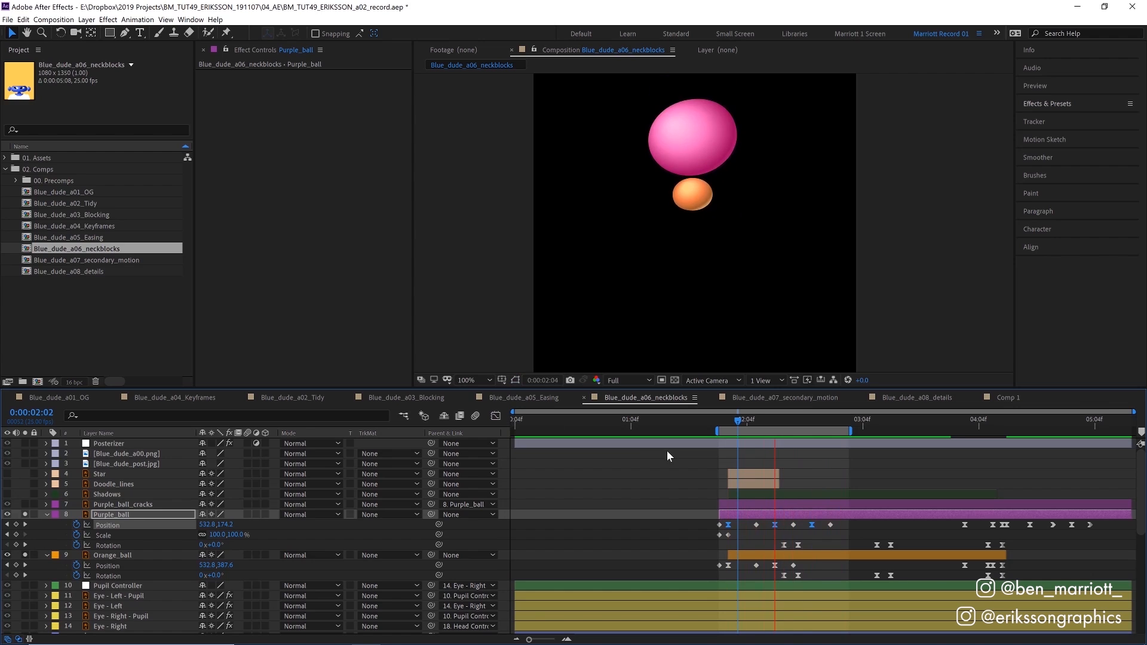
click(782, 397)
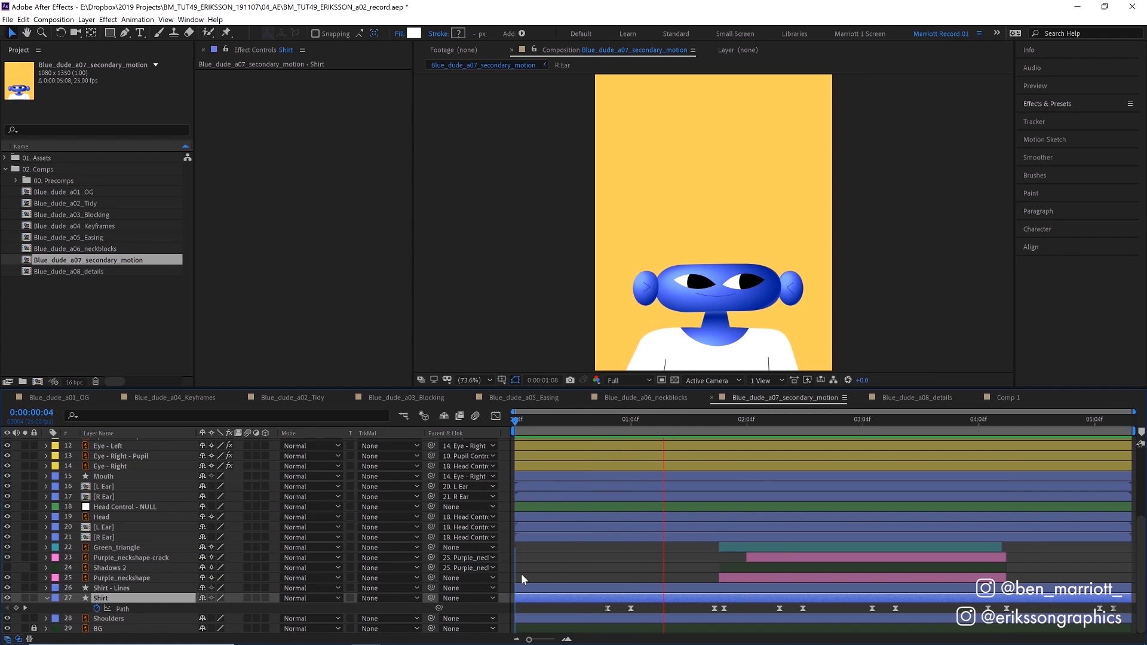
Scrub the head's ~98% scale squash and the ear opacity swap through to the ball ending
click(611, 418)
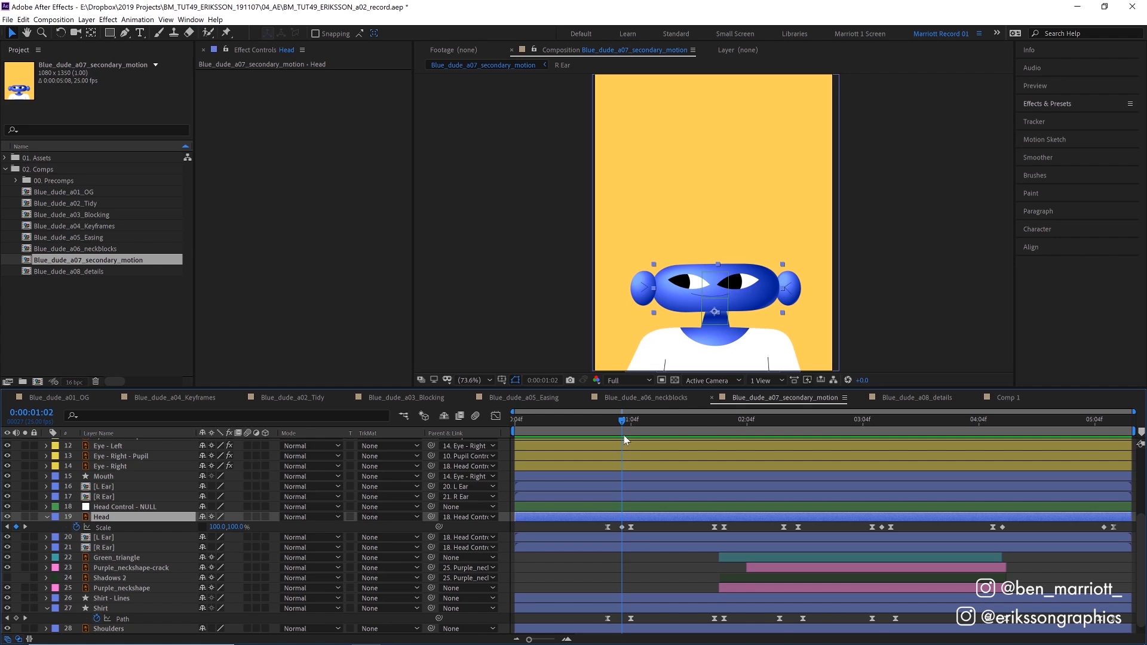
drag(624, 420, 611, 419)
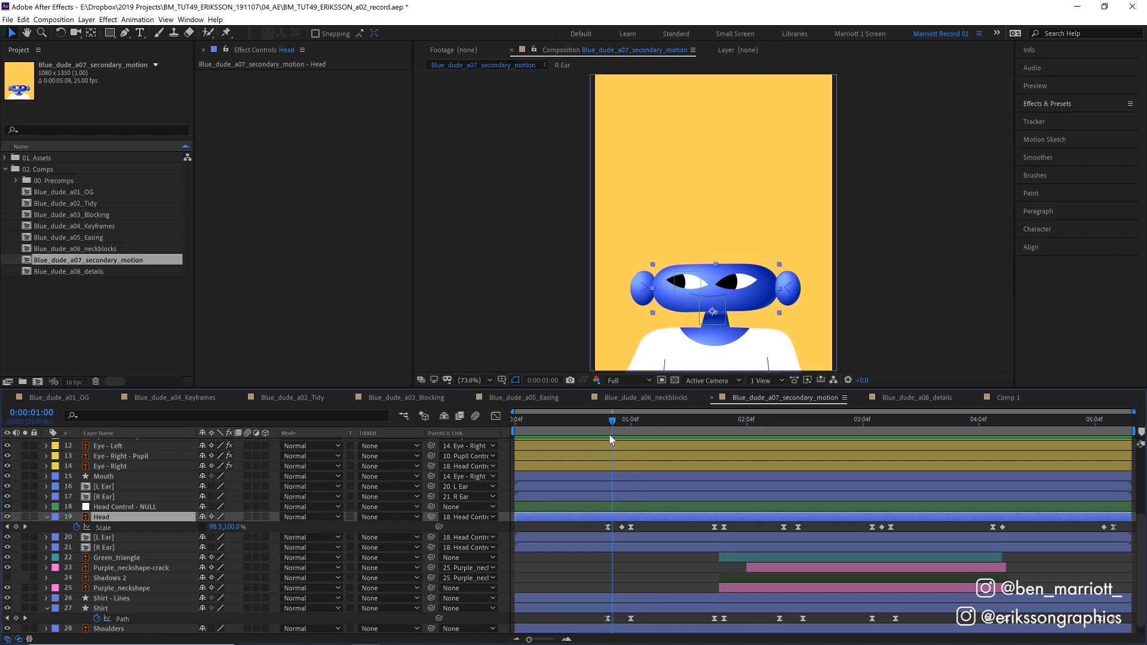
click(607, 419)
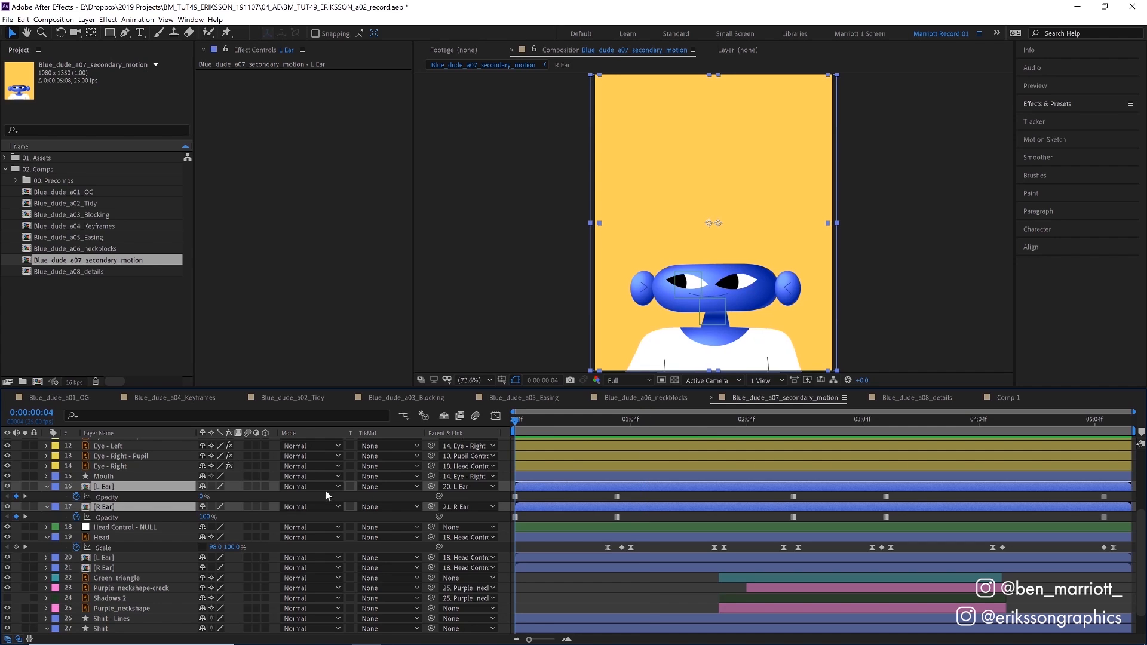
mouse_move(207, 529)
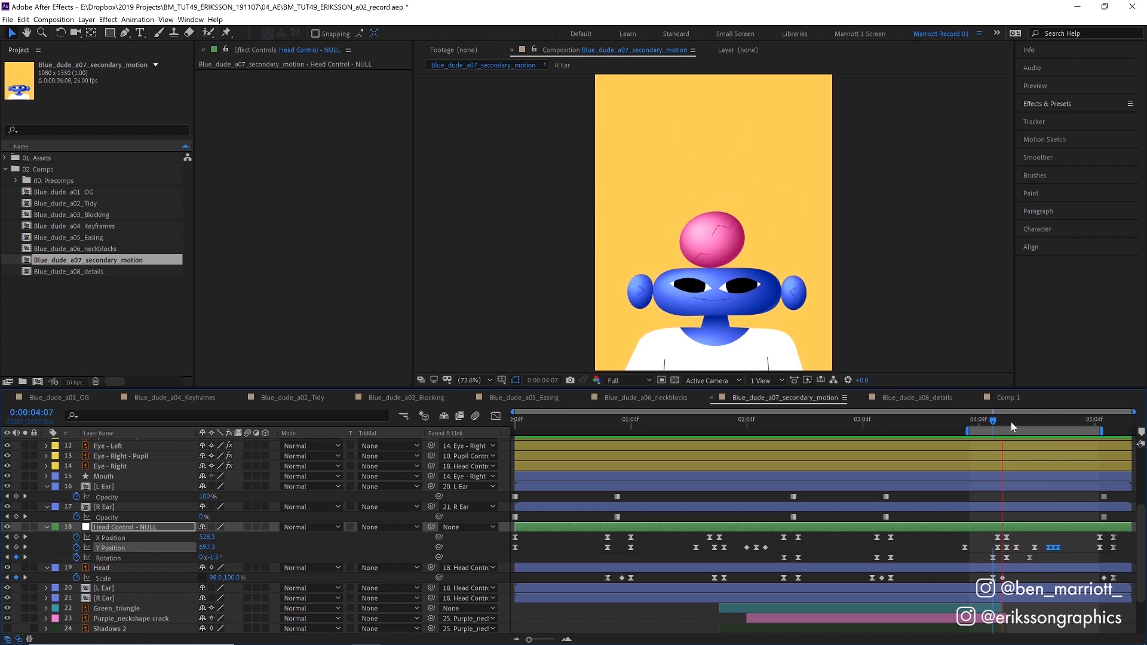
drag(993, 420, 979, 419)
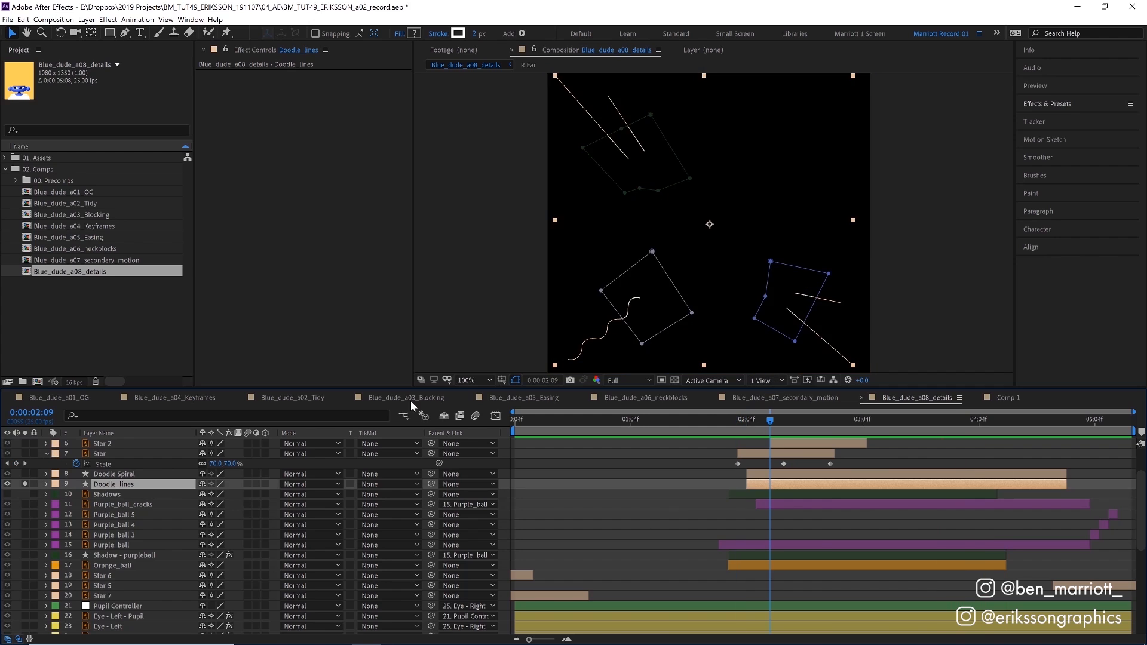
mouse_move(646, 306)
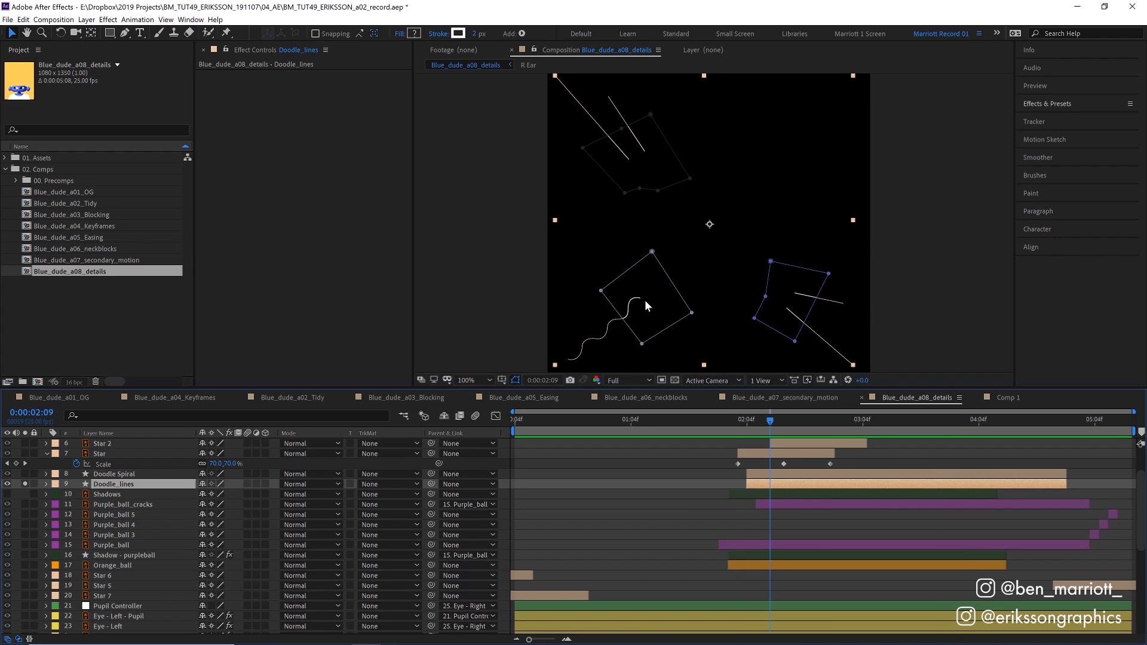
mouse_move(584, 351)
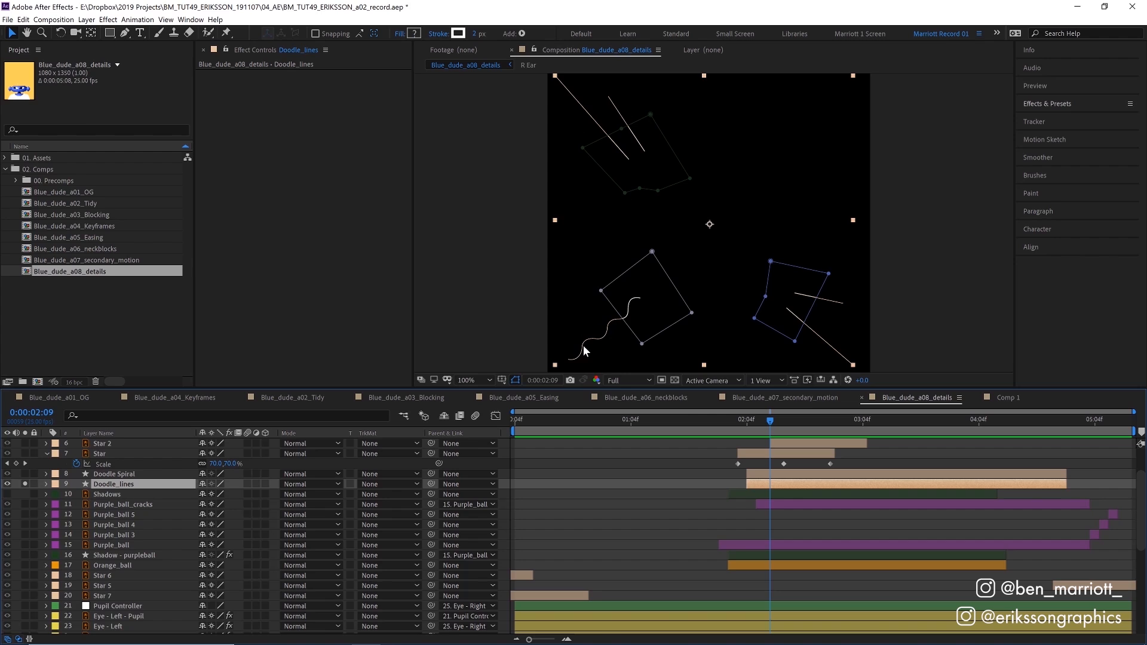
mouse_move(654, 252)
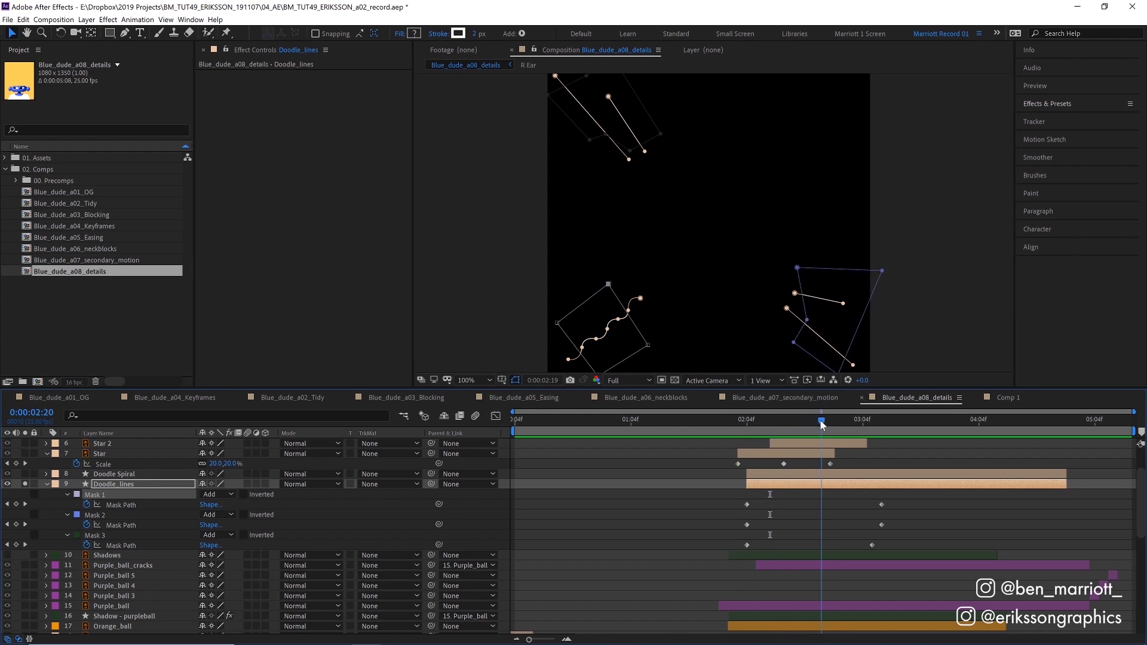
Check the Doodle_lines mask-path reveal partway through the animation
click(728, 419)
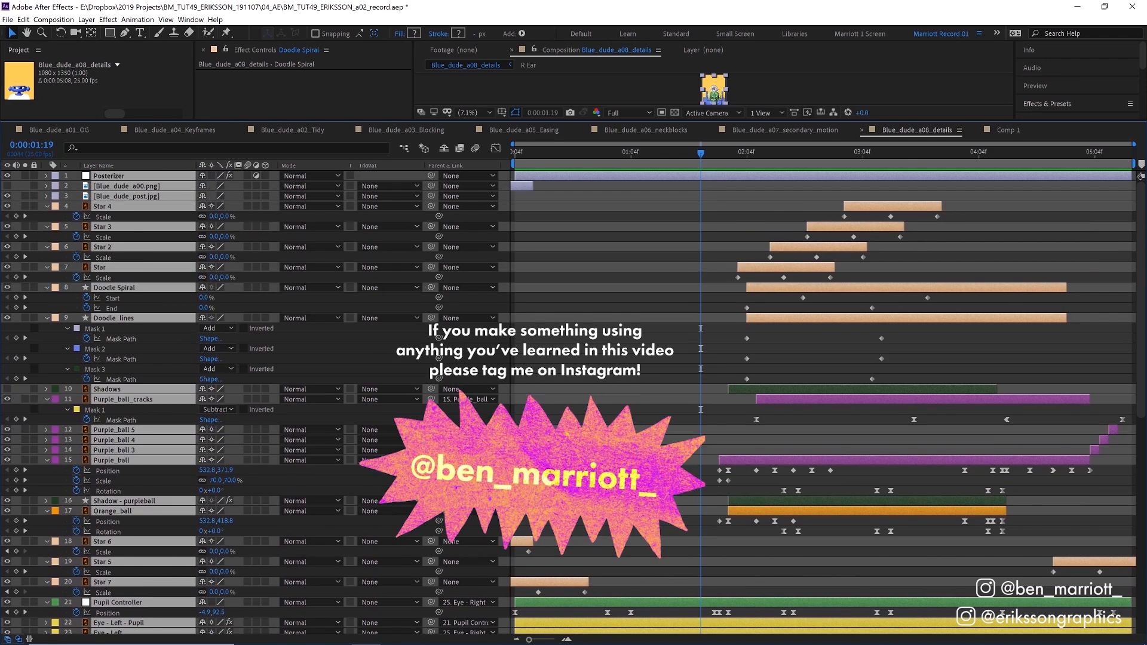
Scroll the timeline to view all revealed keyframed properties in the details comp
scroll(down, 3)
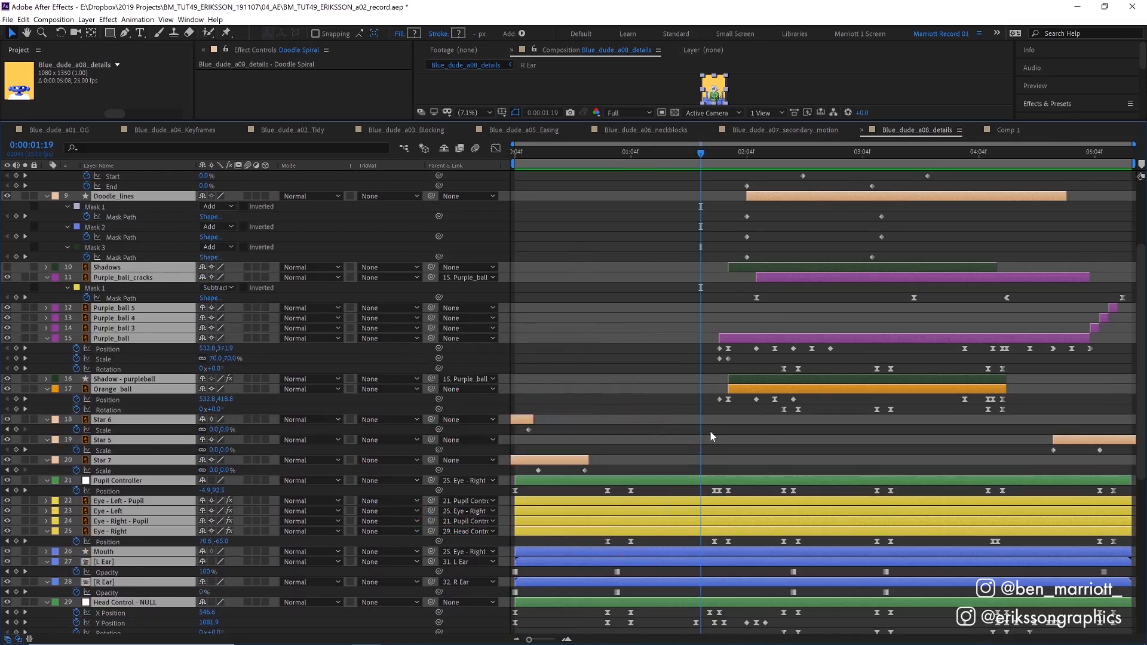